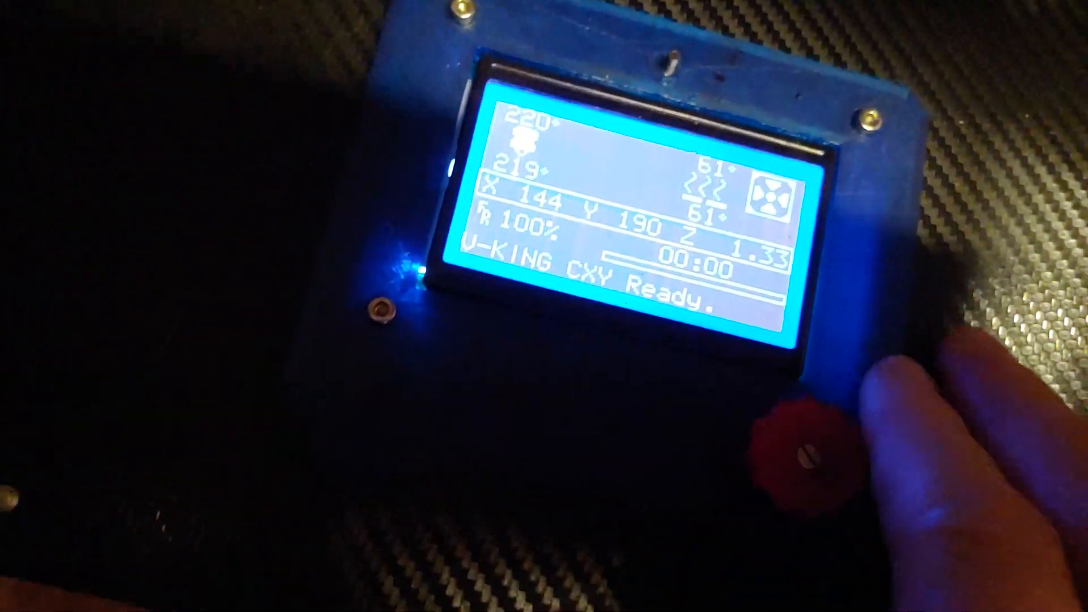
Bring up the Marlin main menu (Info screen, Prepare, Control, Print from SD) via the rotary knob
click(799, 437)
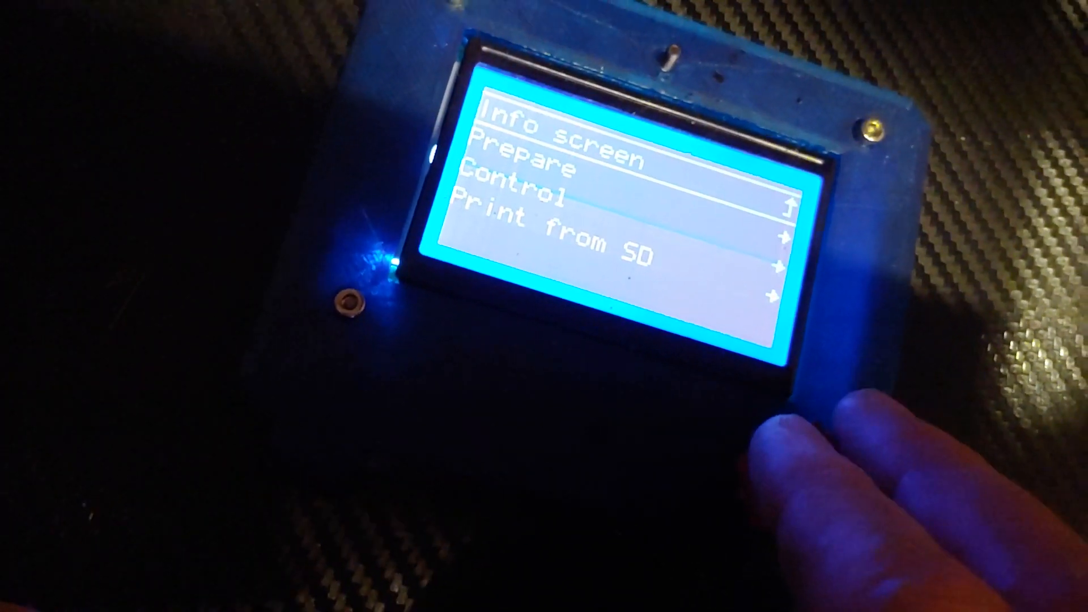